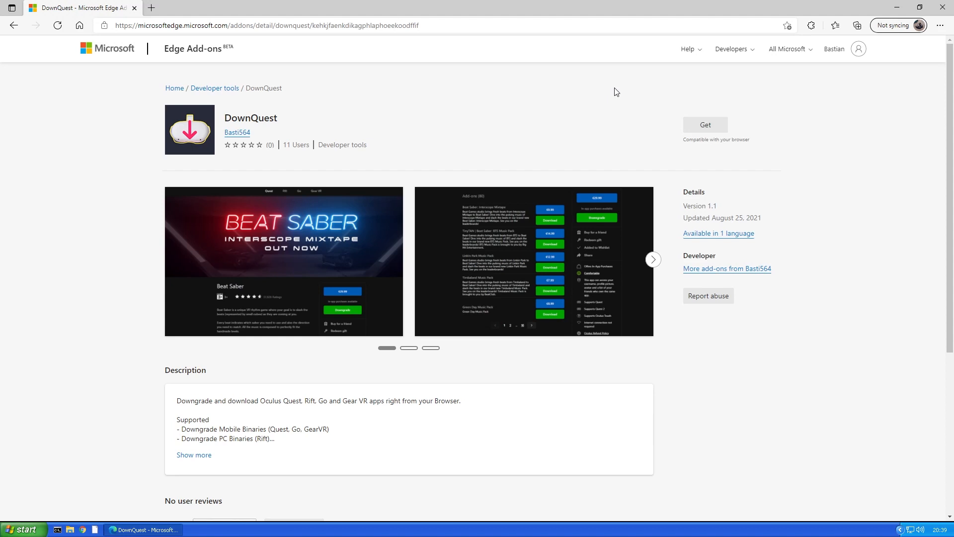
Step: Install the DownQuest extension from Edge Add-ons and head to the Oculus Quest store
left_click(704, 125)
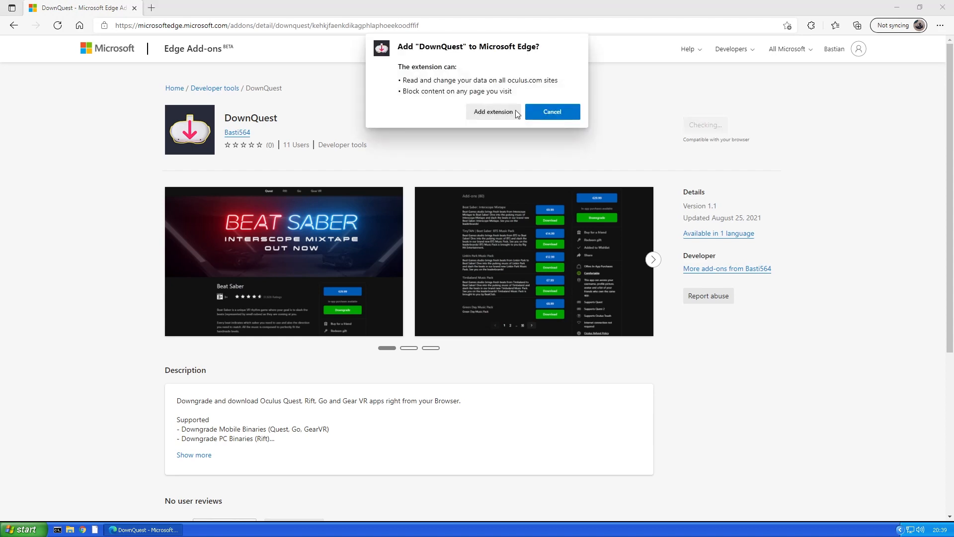
left_click(551, 111)
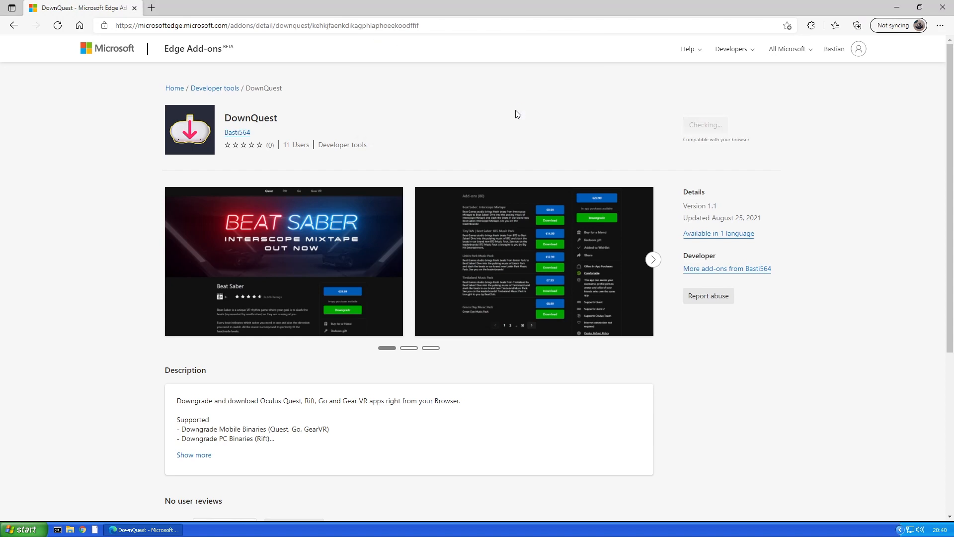
left_click(703, 126)
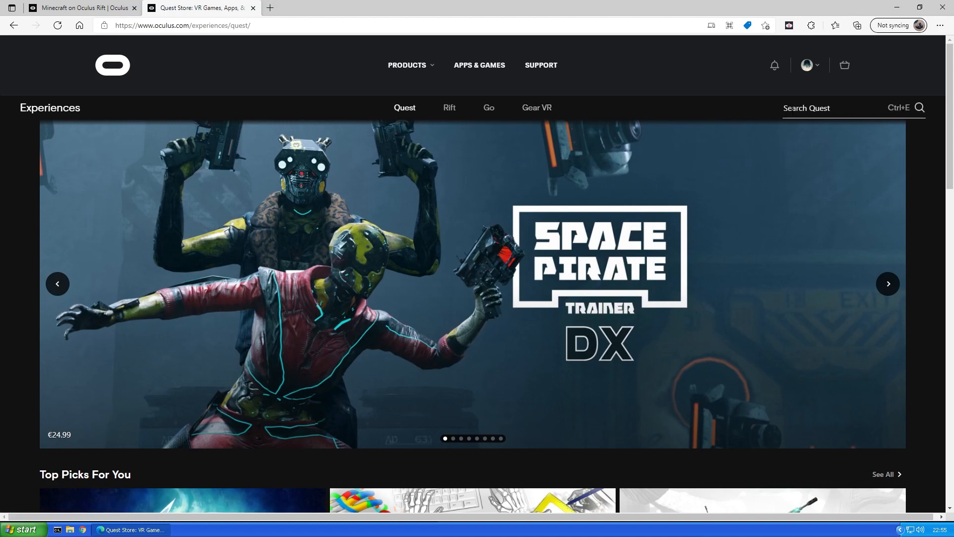
Step: Search for 'dance central', go to the Dance Central - Demo page and reach its Downgrade list
type("dance central")
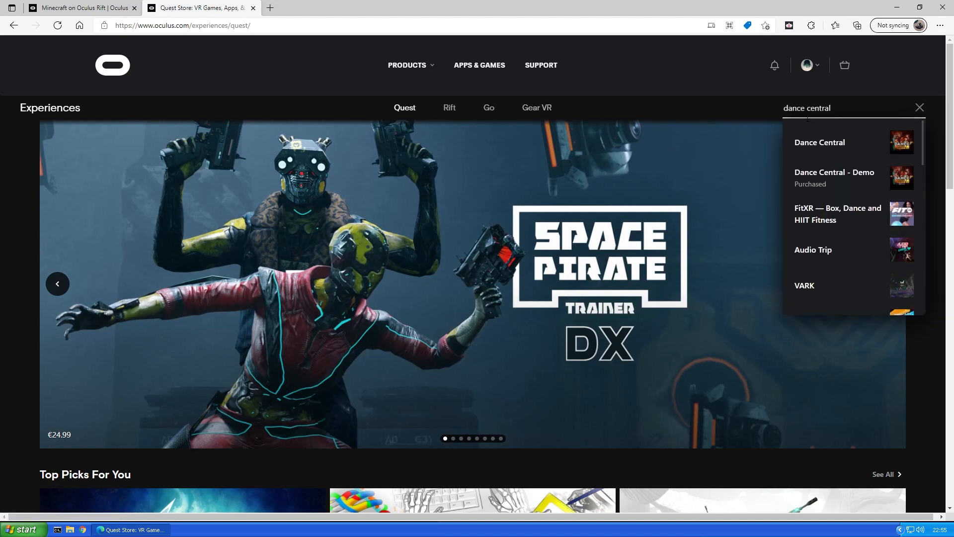
left_click(833, 172)
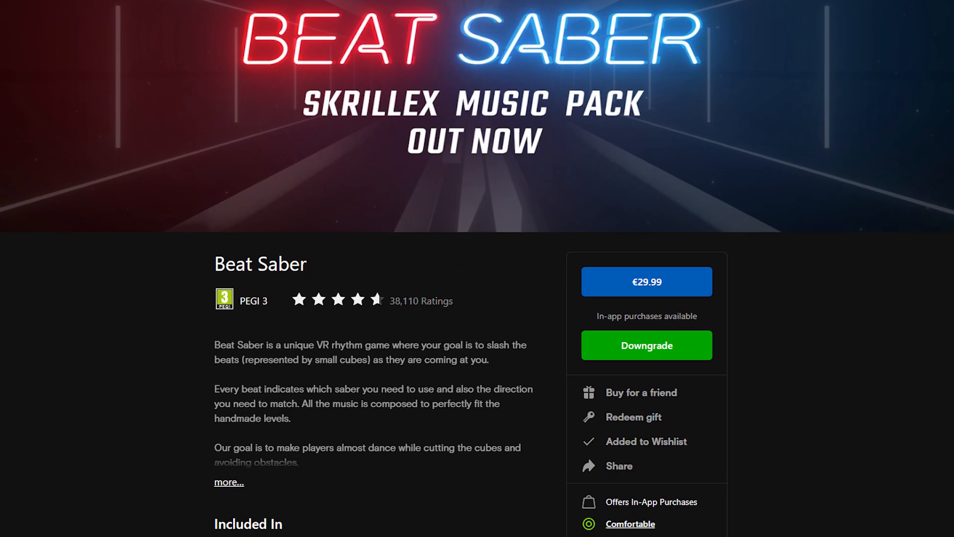
scroll("down", 3)
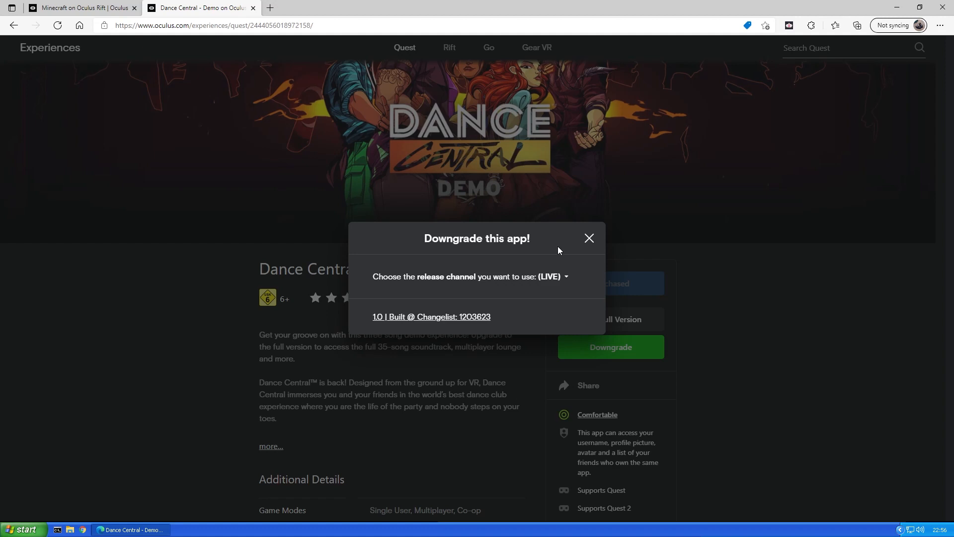
mouse_move(546, 261)
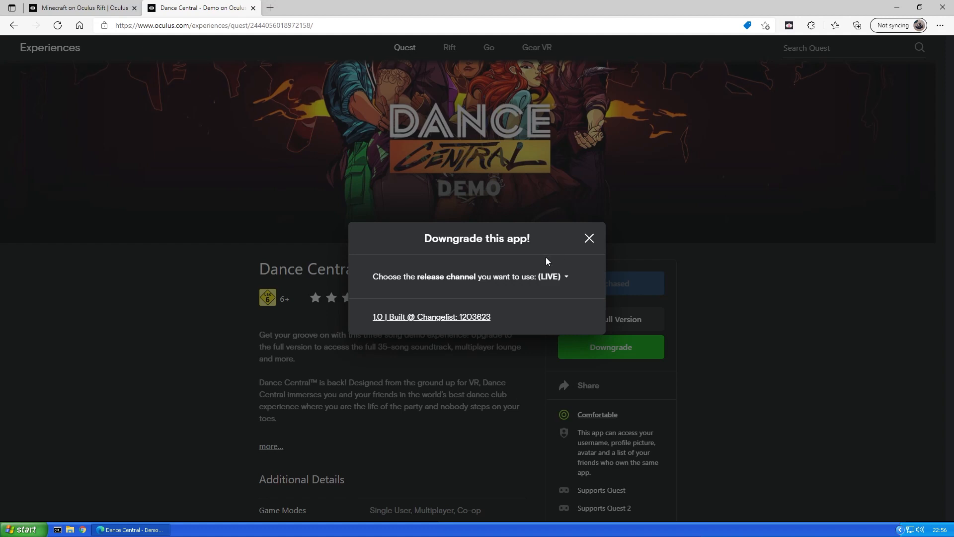
mouse_move(468, 312)
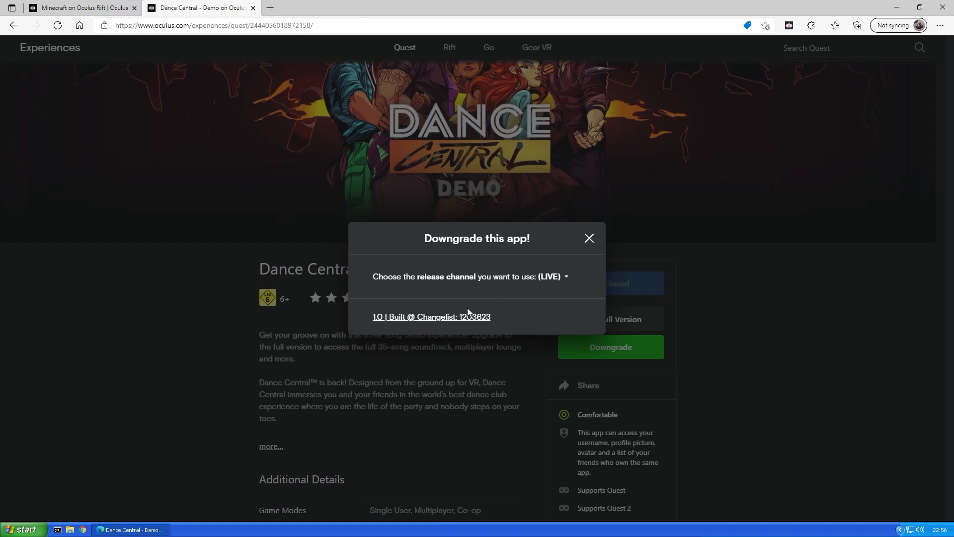
mouse_move(512, 310)
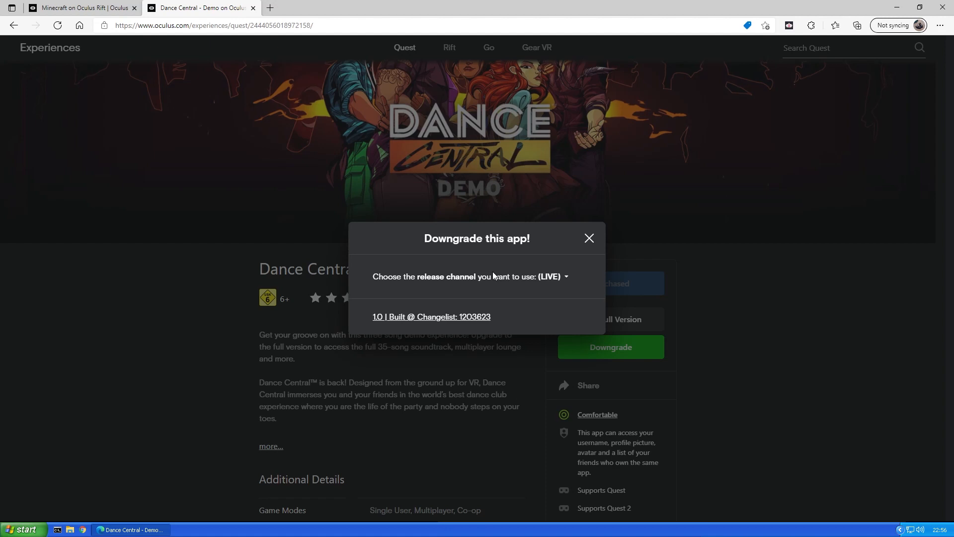
mouse_move(455, 319)
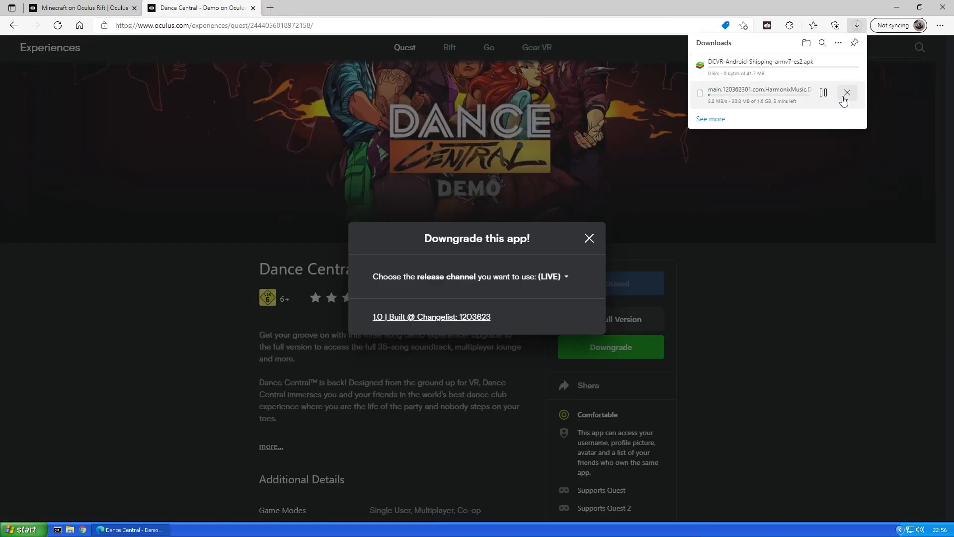
Step: Cancel the large Dance Central data download and switch to the Minecraft Rift store page
left_click(846, 92)
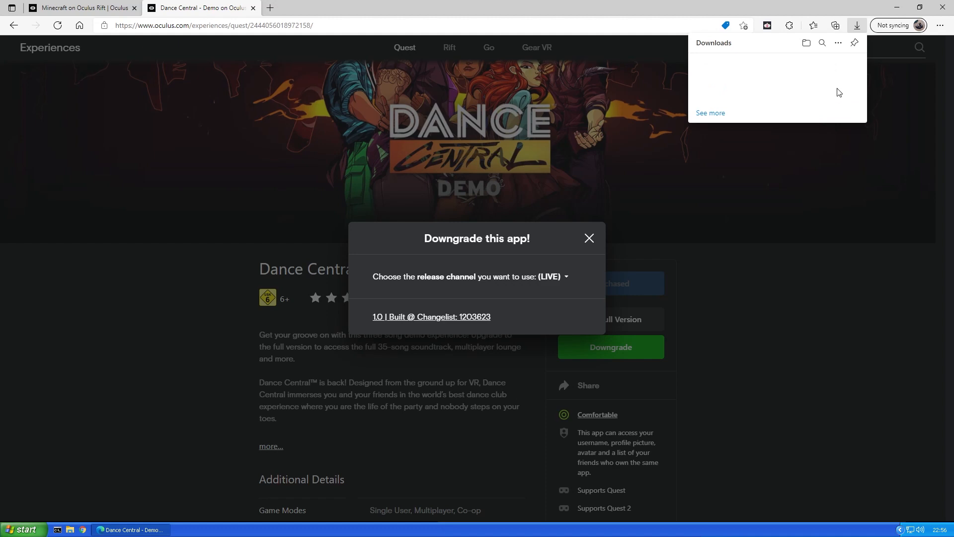
left_click(83, 7)
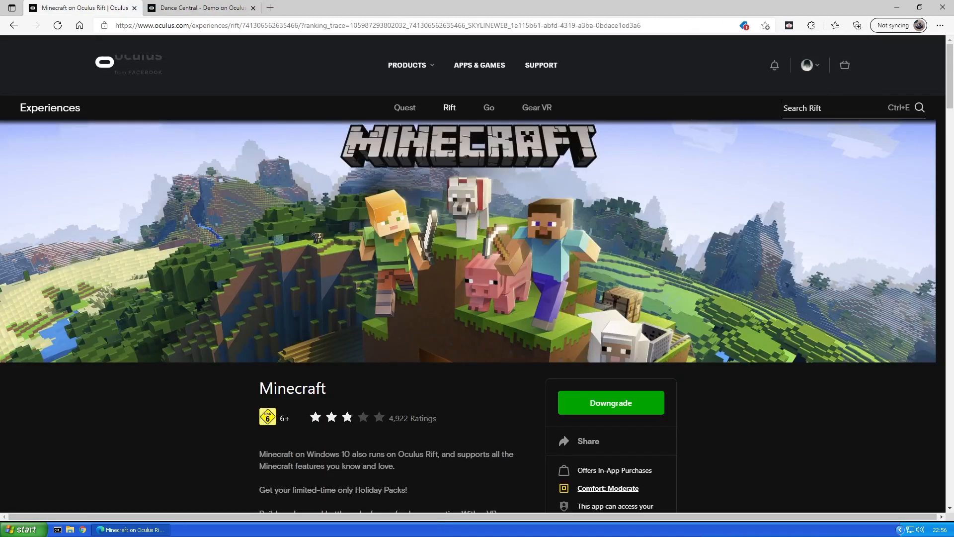
Step: Download an older Minecraft Rift build into a new Downloads folder named 't', allowing the site to save there
left_click(609, 402)
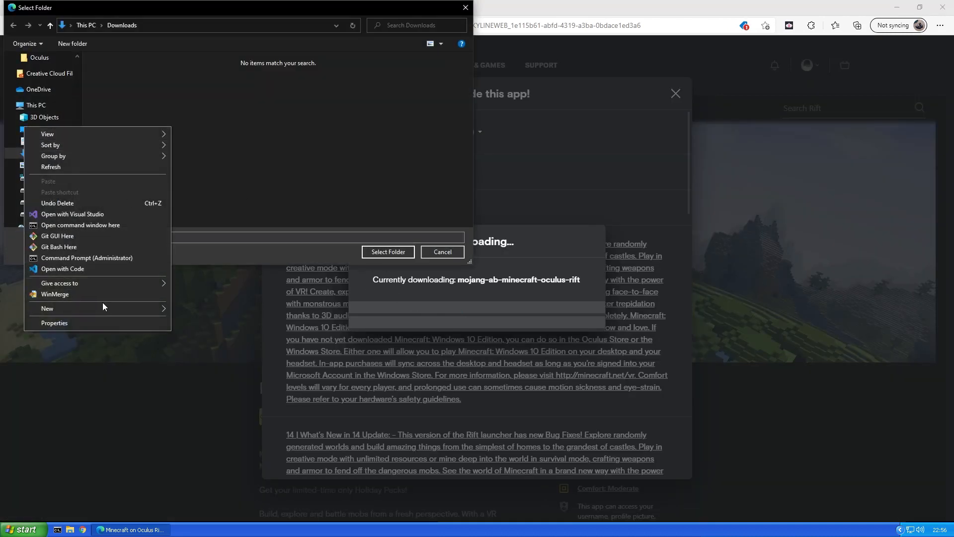
left_click(47, 308)
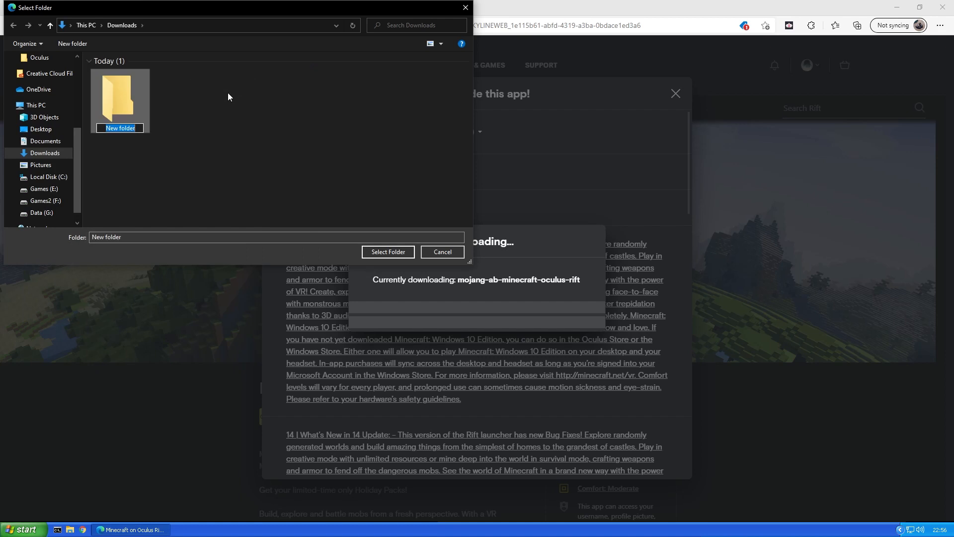
type("t")
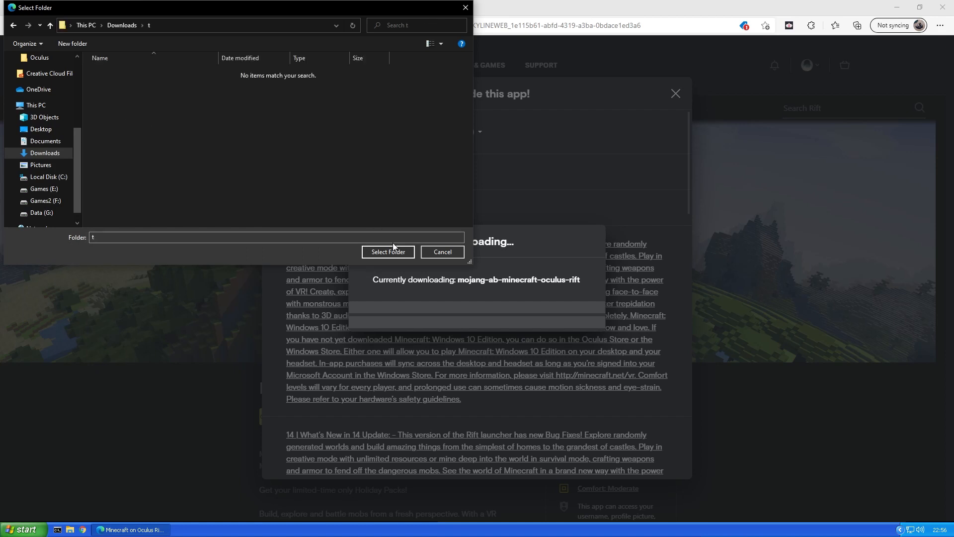
left_click(388, 252)
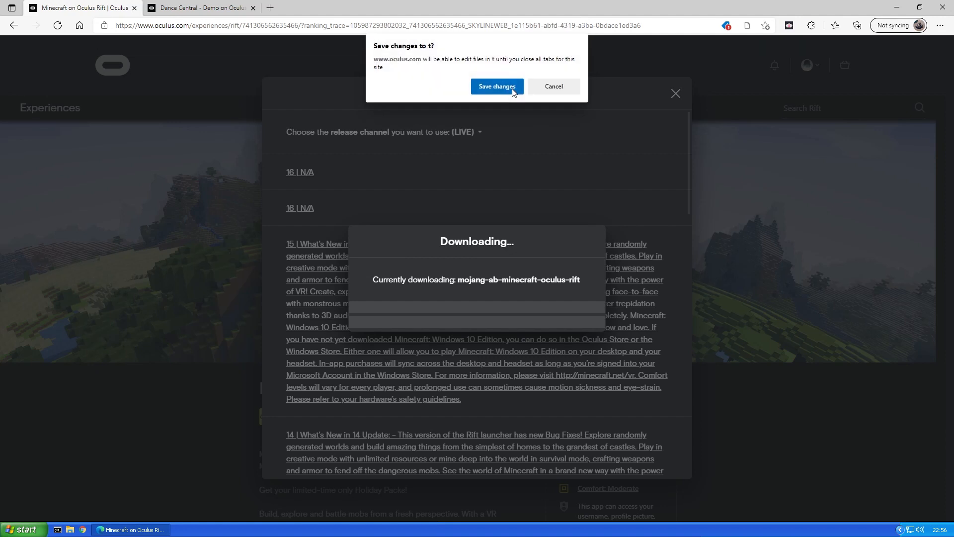
left_click(496, 86)
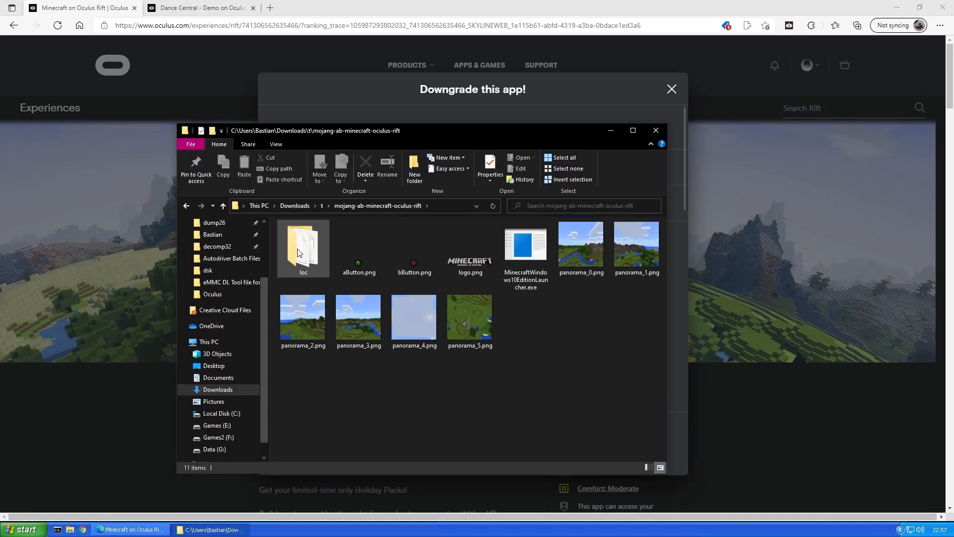
Step: Launch MinecraftWindows10EditionLauncher.exe and allow the unverified launcher to run
double_click(524, 249)
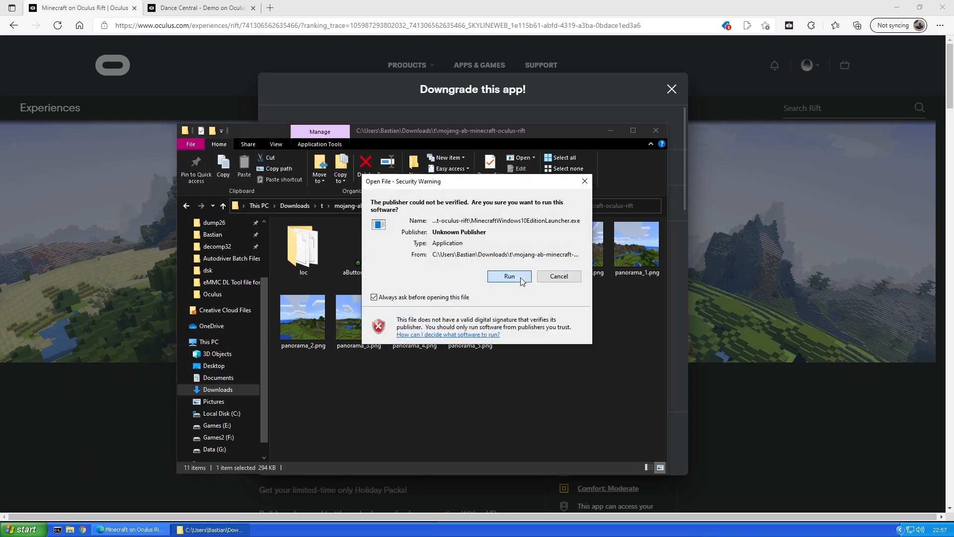
left_click(509, 275)
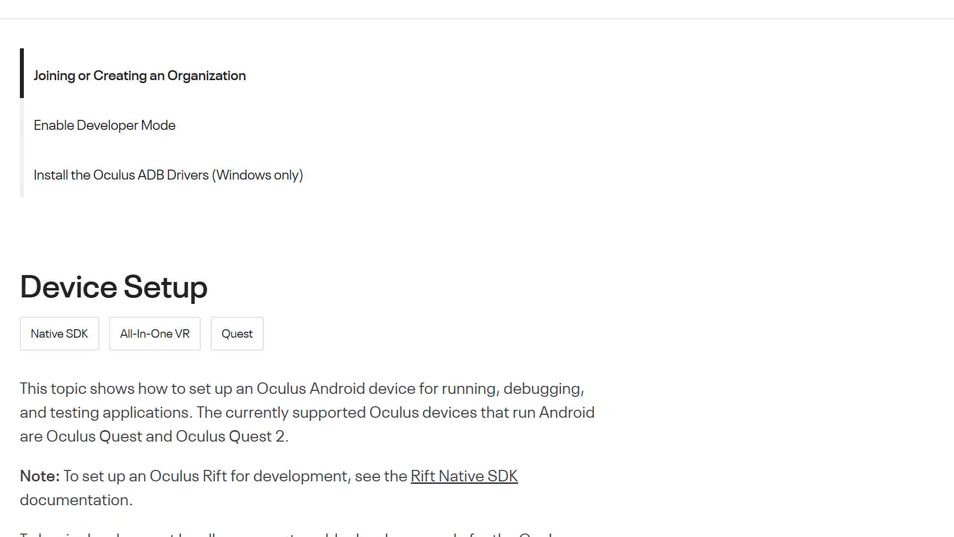
Step: Scroll through the Device Setup guide's Developer Mode and ADB driver sections toward the Platform Tools link
scroll("down", 3)
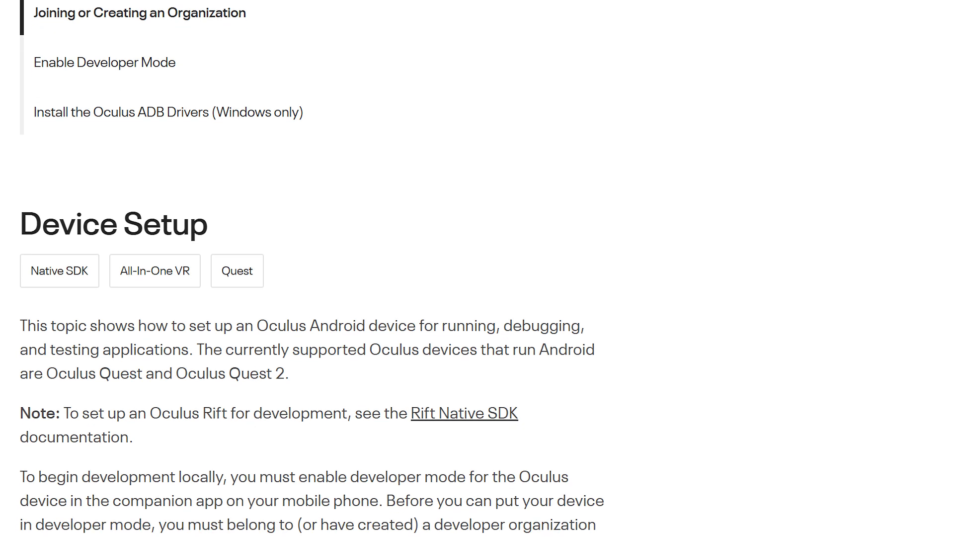
scroll("down", 3)
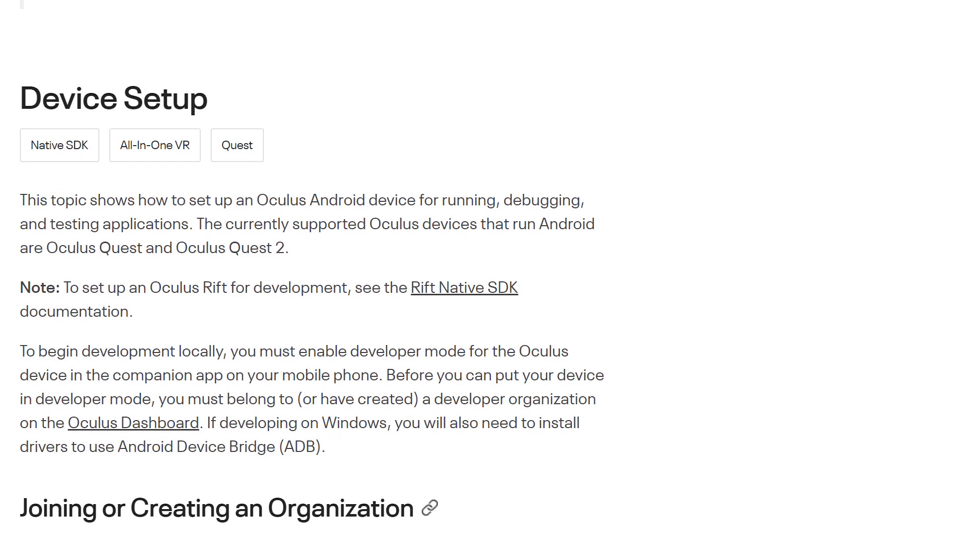
scroll("down", 3)
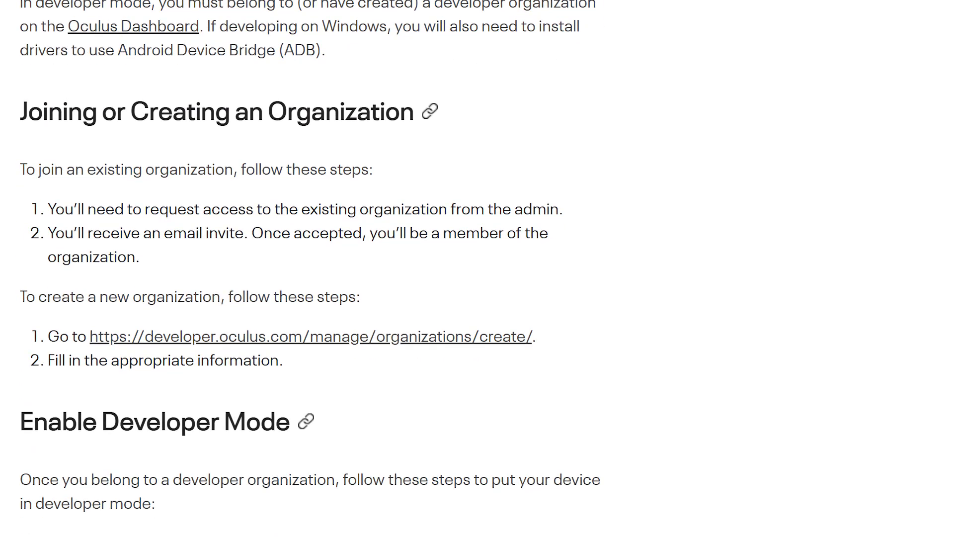
scroll("down", 3)
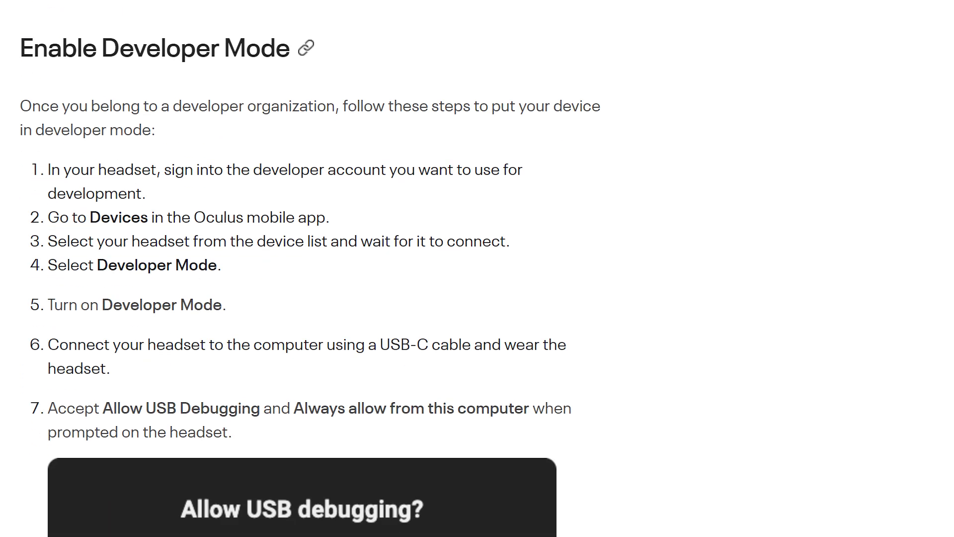
scroll("down", 3)
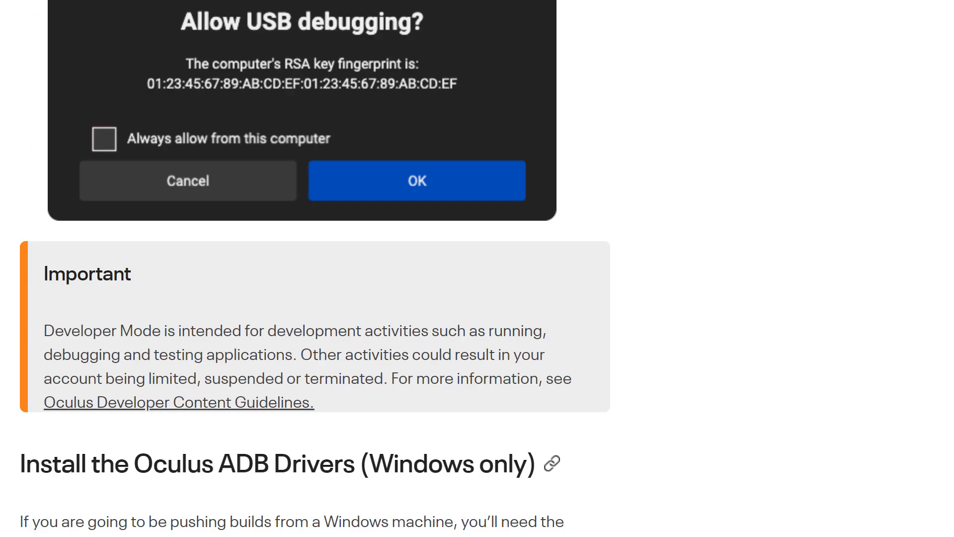
scroll("down", 3)
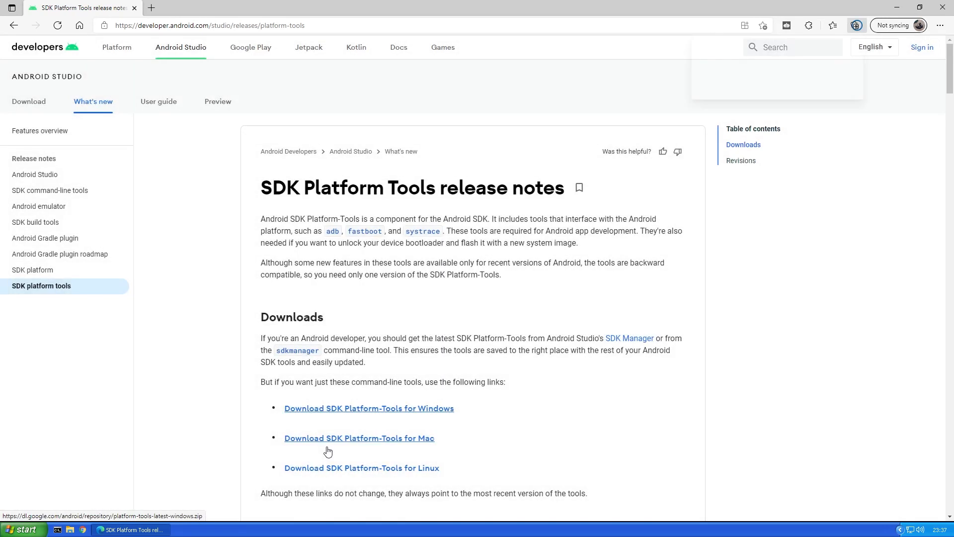
Step: Download the SDK Platform-Tools package for Windows
left_click(368, 409)
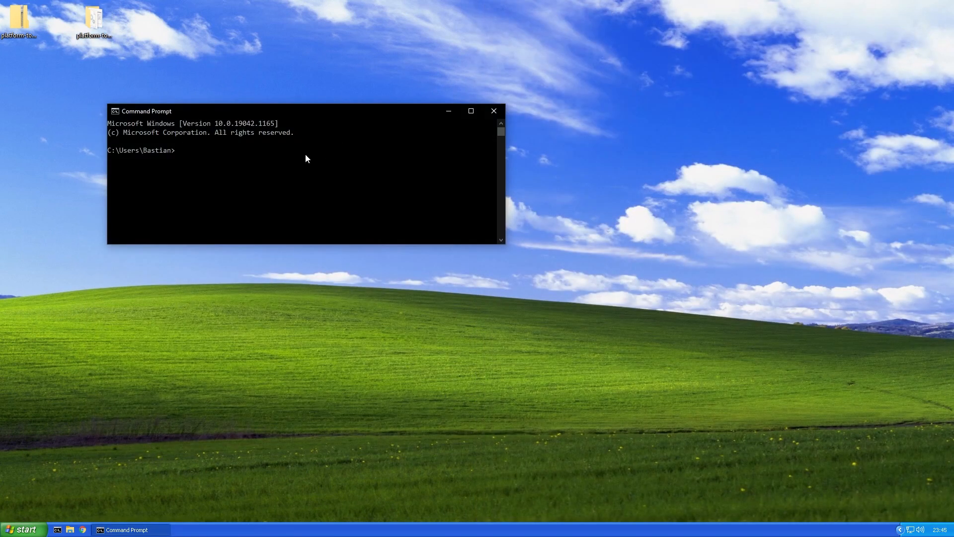
Step: Move into platform-tools and run adb install on DCVR-Android-Shipping-armv7-es2.apk from the Desktop
type("cd platform-tools")
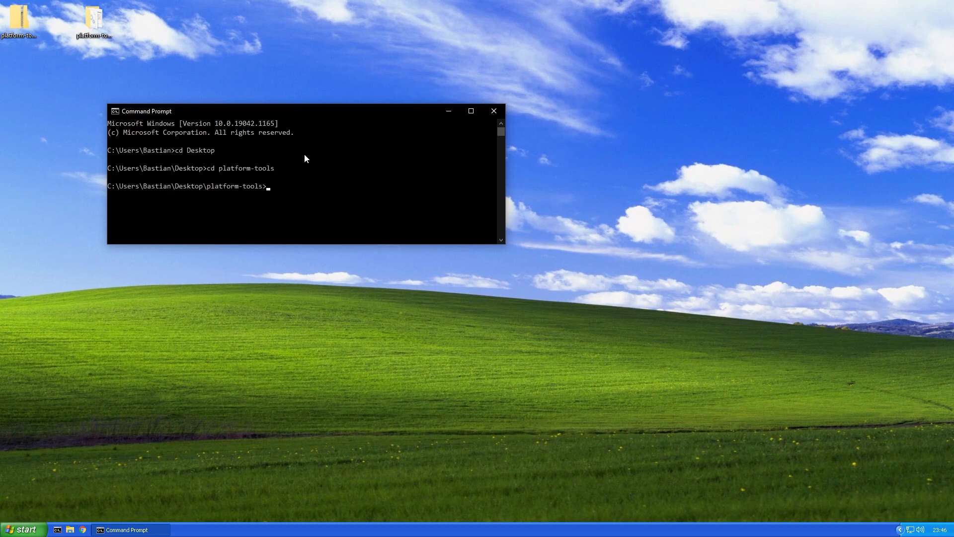
type("adb install C:\\Users\\Bastian\\Desktop\\DCVR-Android-Shipping-armv7-es2.apk")
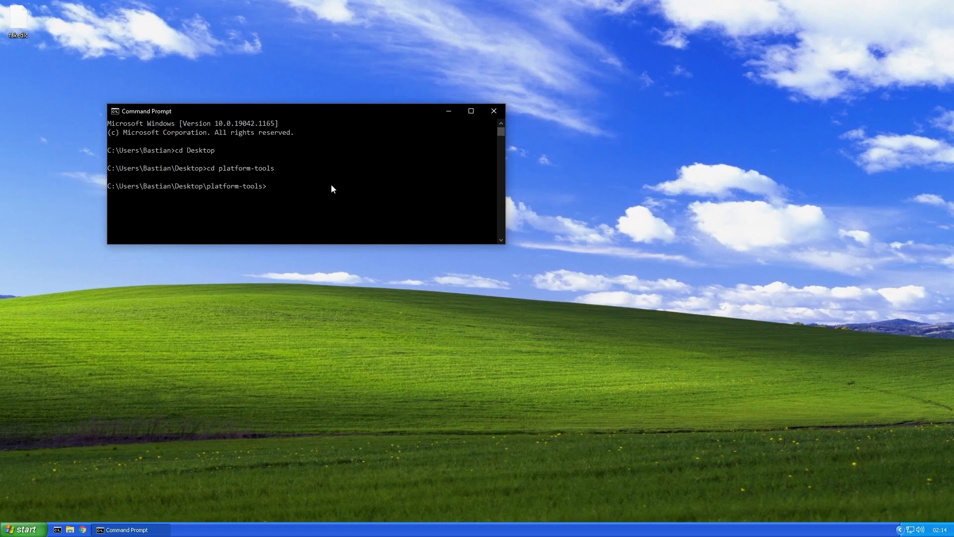
Step: Run adb shell pm list packages, copy com.HarmonixMusic.DCQuestDemoPreload and drag the file into that app-ID folder
type("adb shell pm")
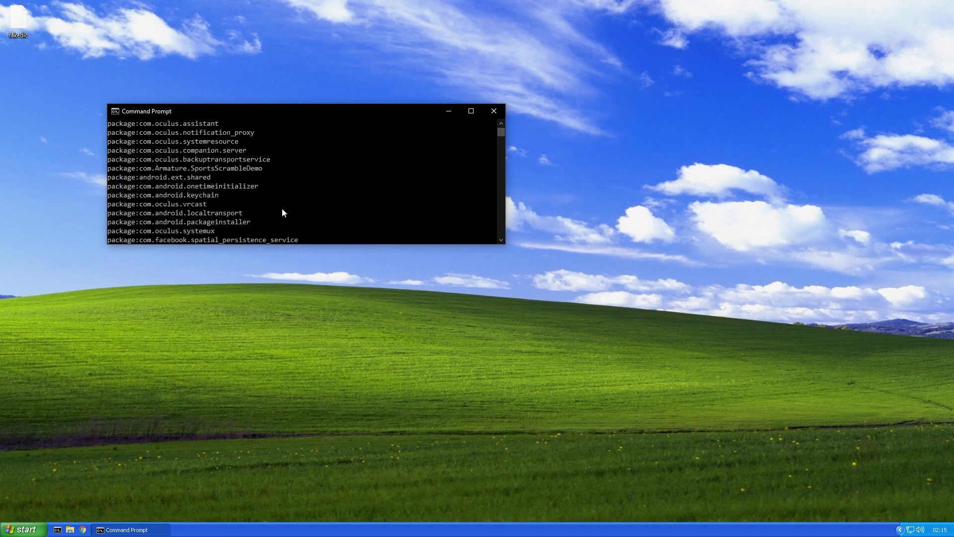
scroll("down", 3)
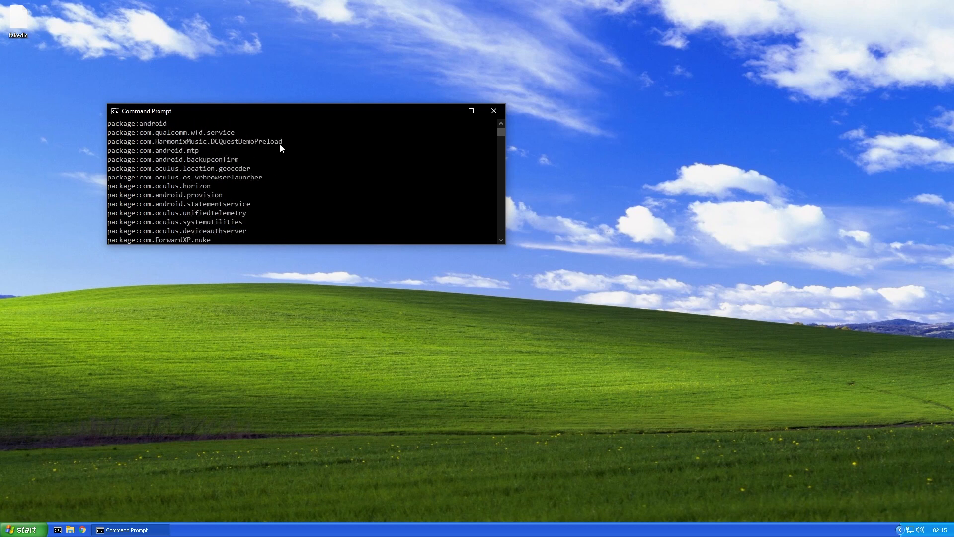
left_click_drag(141, 140, 281, 140)
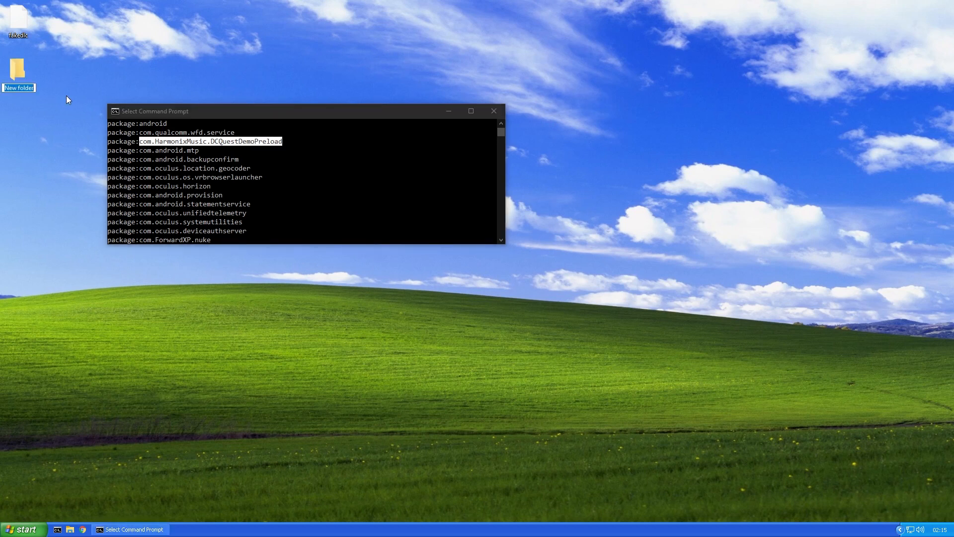
left_click_drag(18, 69, 28, 131)
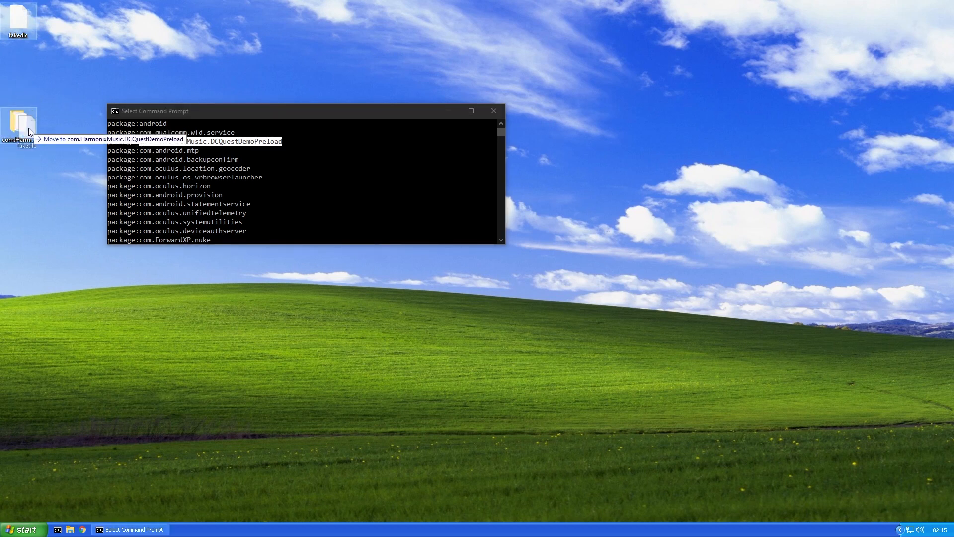